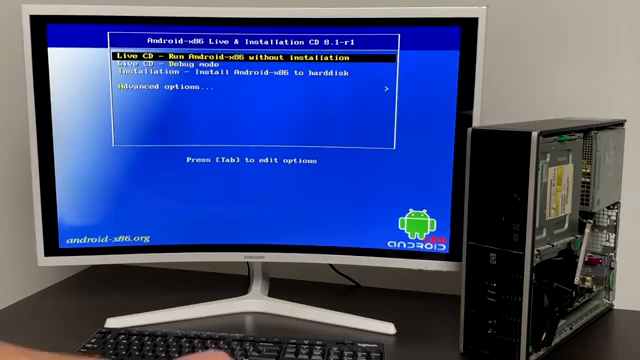
# Choose Auto Installation to a specified hard disk from the advanced boot options.
pyautogui.press('Down')
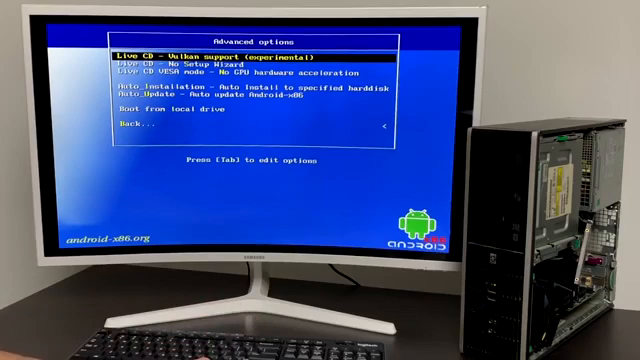
pyautogui.press('Down')
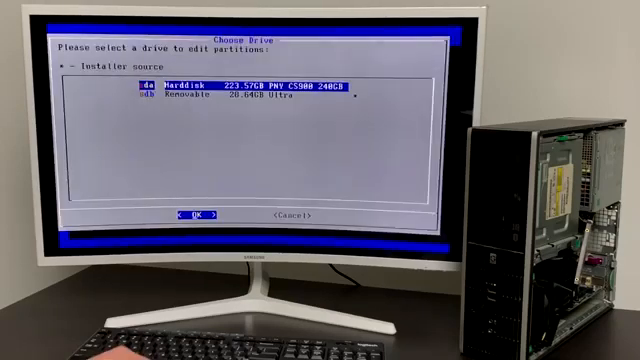
# Select the 223 GB sda hard disk as the install target.
pyautogui.press('Down')
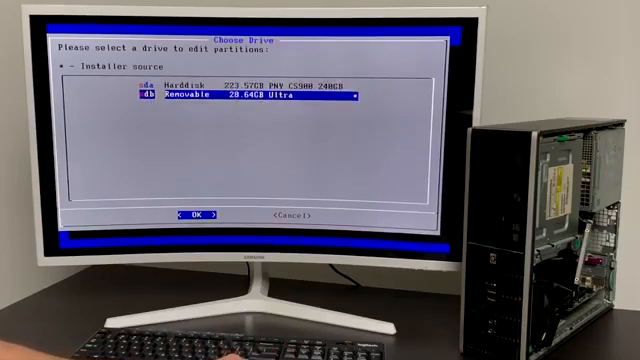
pyautogui.press('up')
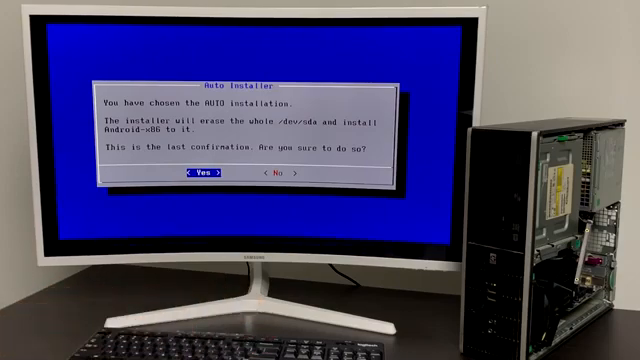
# Confirm Yes to erase /dev/sda and install Android-x86 onto it.
pyautogui.click(204, 176)
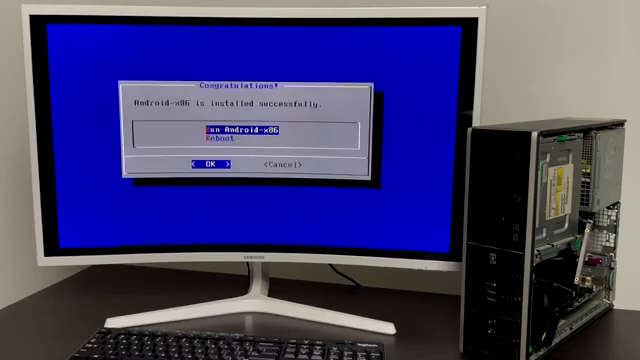
# Dismiss the Congratulations message to exit the installer and reboot.
pyautogui.press('Down')
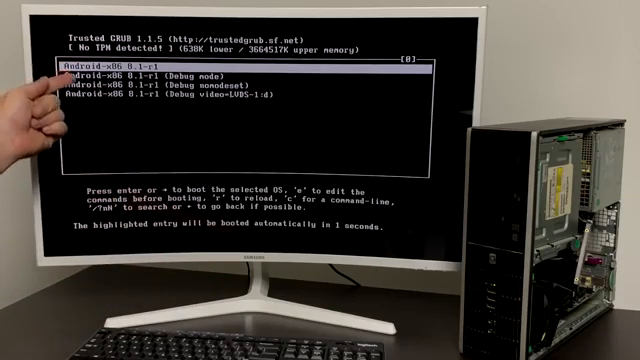
# Boot the highlighted Android-x86 8.1-r1 entry into the installed system.
pyautogui.press('enter')
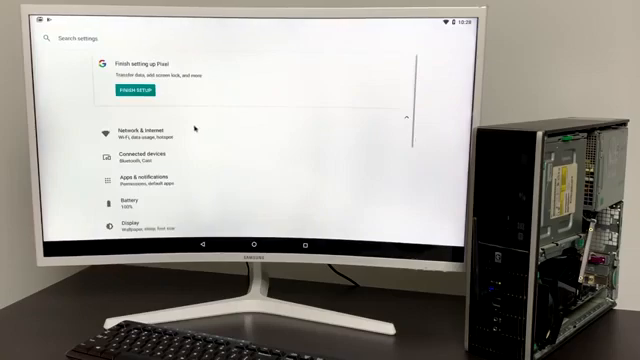
# Switch on Enable native bridge in the Android-x86 options page.
pyautogui.scroll(-3)
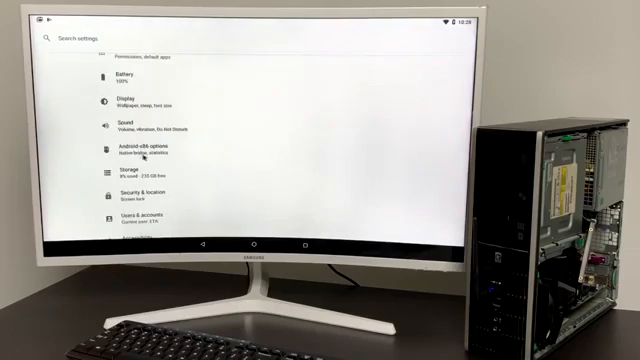
pyautogui.click(148, 148)
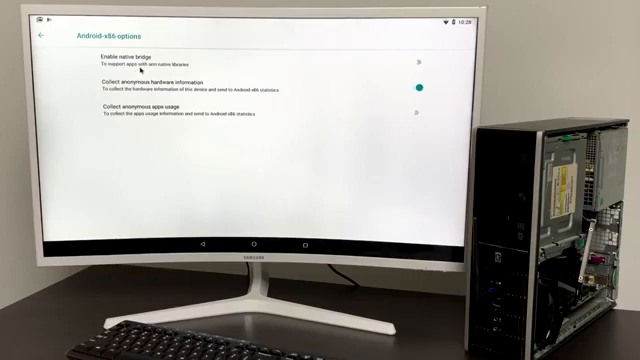
pyautogui.click(416, 62)
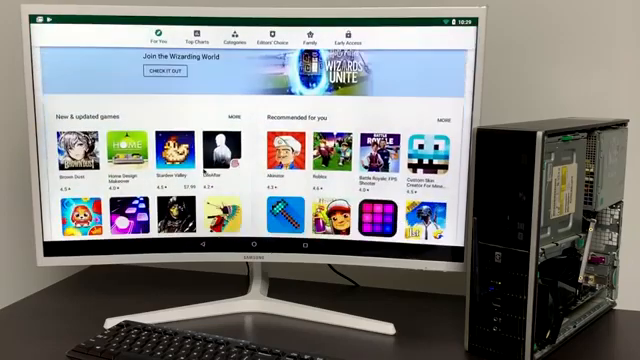
pyautogui.scroll(-3)
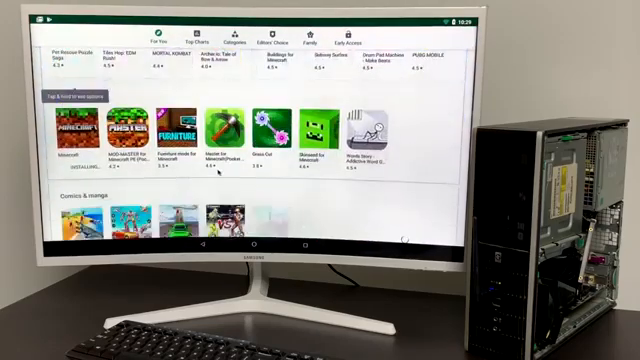
pyautogui.scroll(-3)
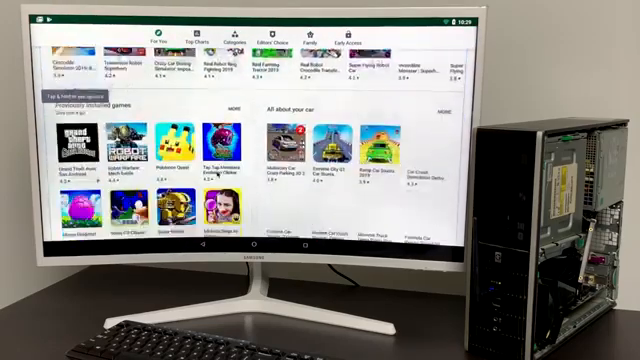
pyautogui.scroll(-3)
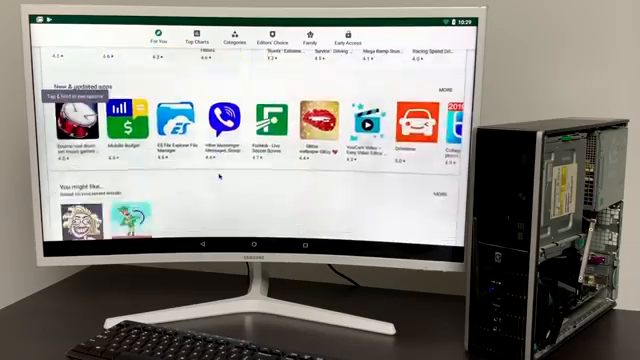
pyautogui.scroll(-3)
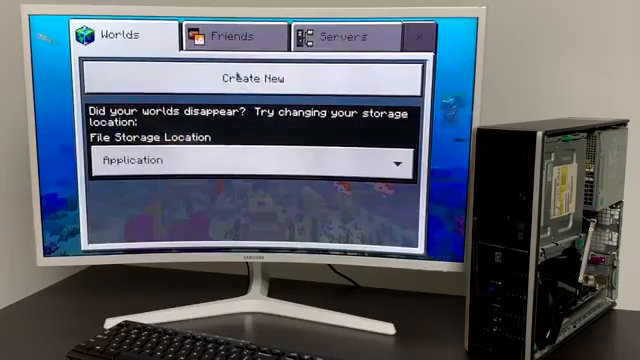
# Create a new world with Default Game Mode Creative and start generating it.
pyautogui.click(250, 78)
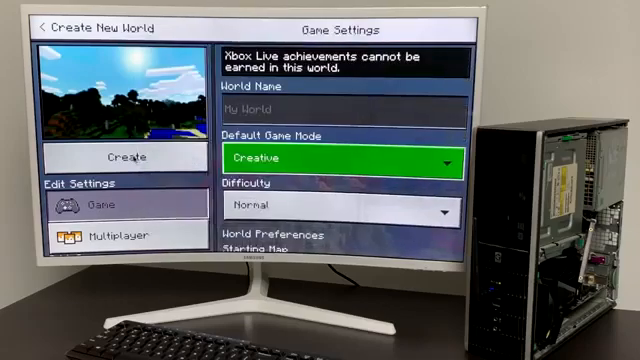
pyautogui.click(122, 156)
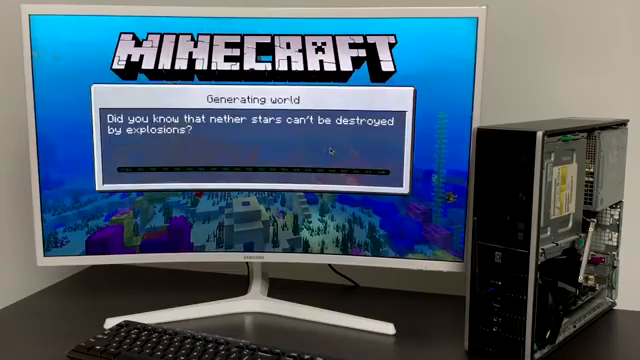